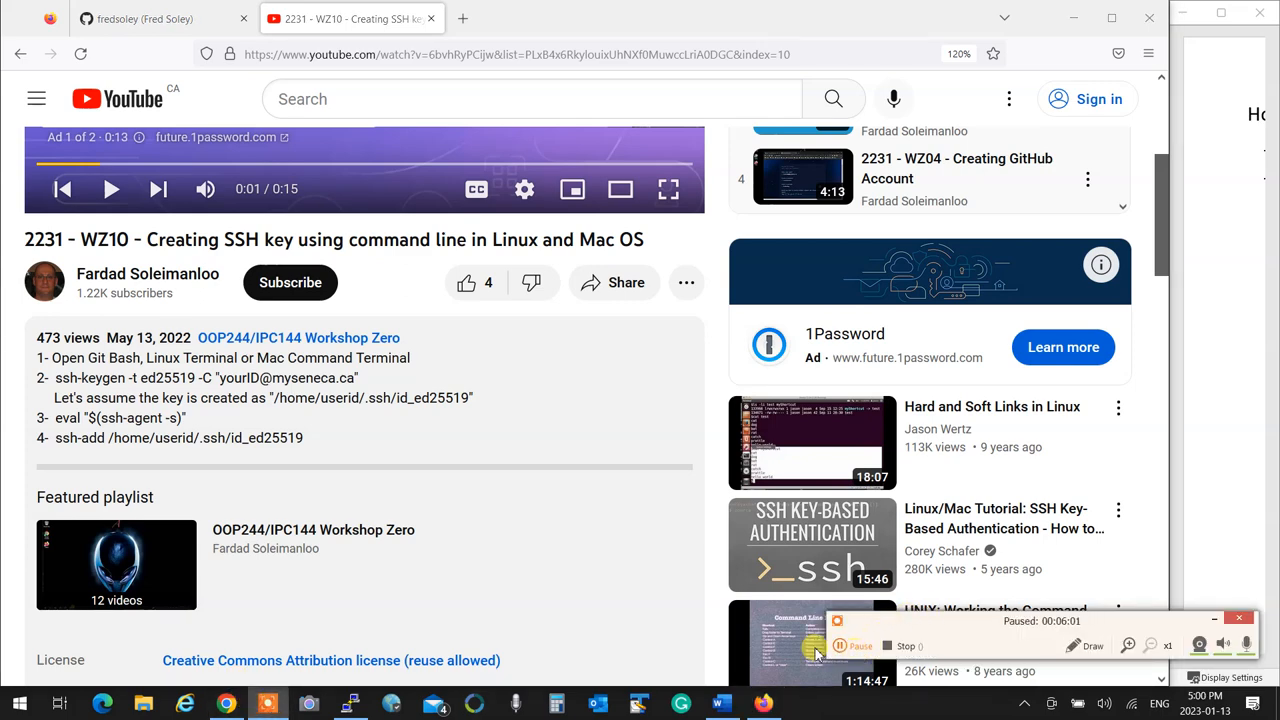
# Open File Explorer at Quick access and show the View ribbon's layout settings
pyautogui.click(814, 645)
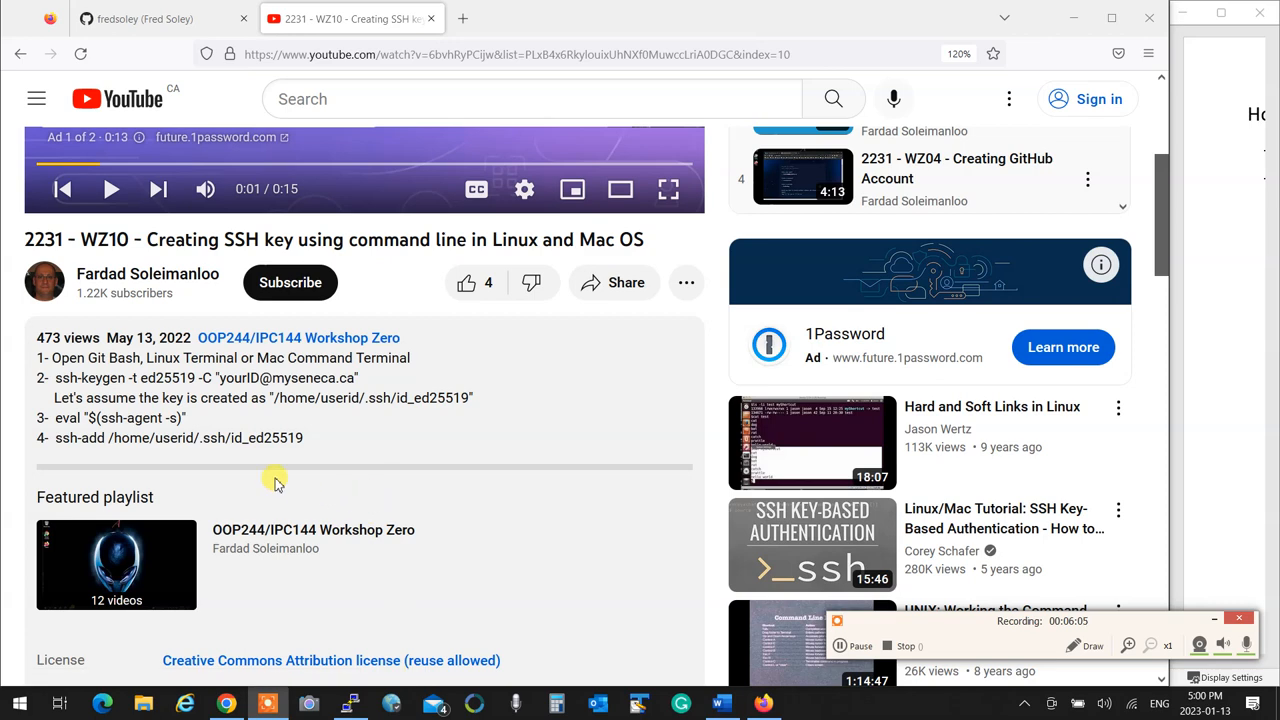
pyautogui.moveTo(518, 320)
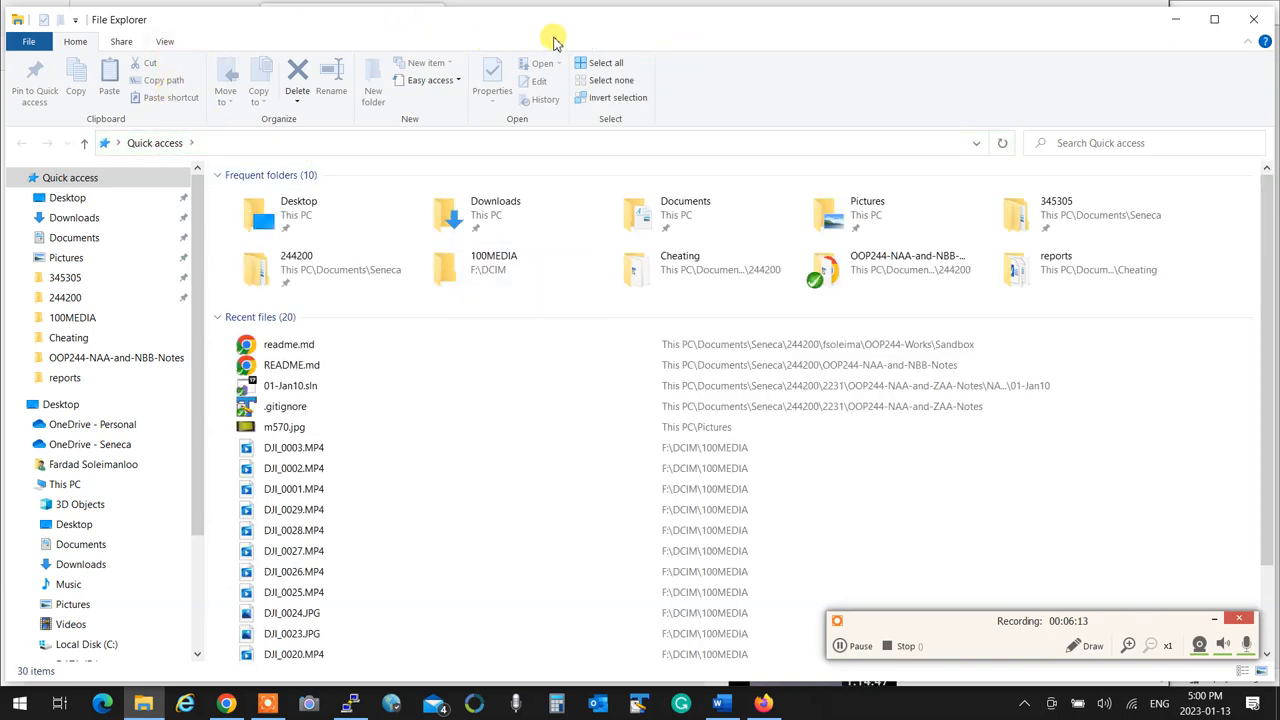
pyautogui.moveTo(165, 41)
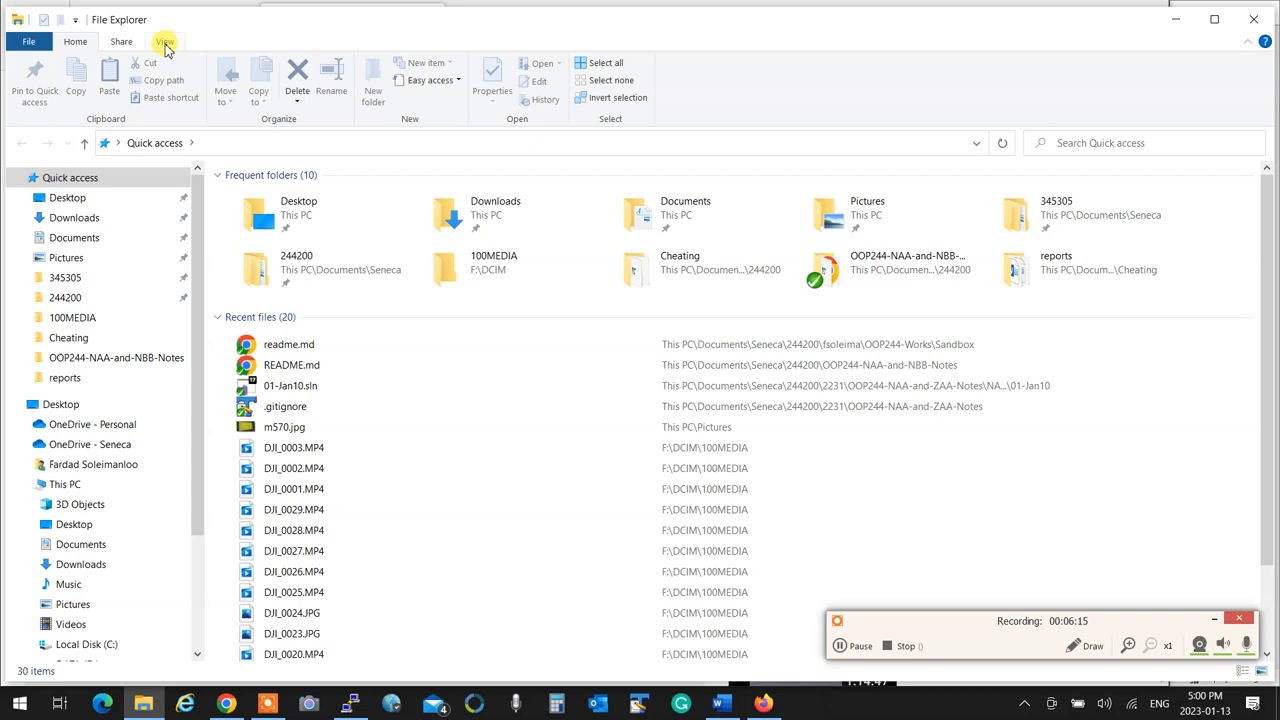
pyautogui.click(164, 41)
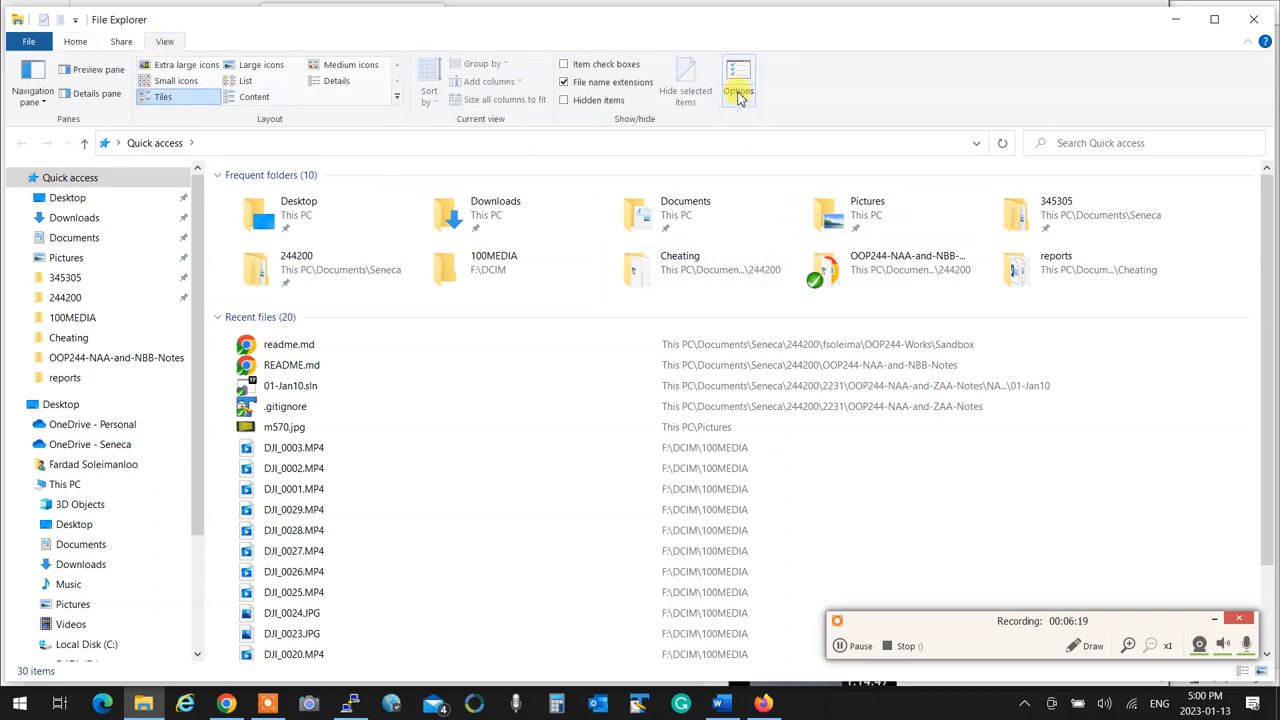
pyautogui.moveTo(738, 90)
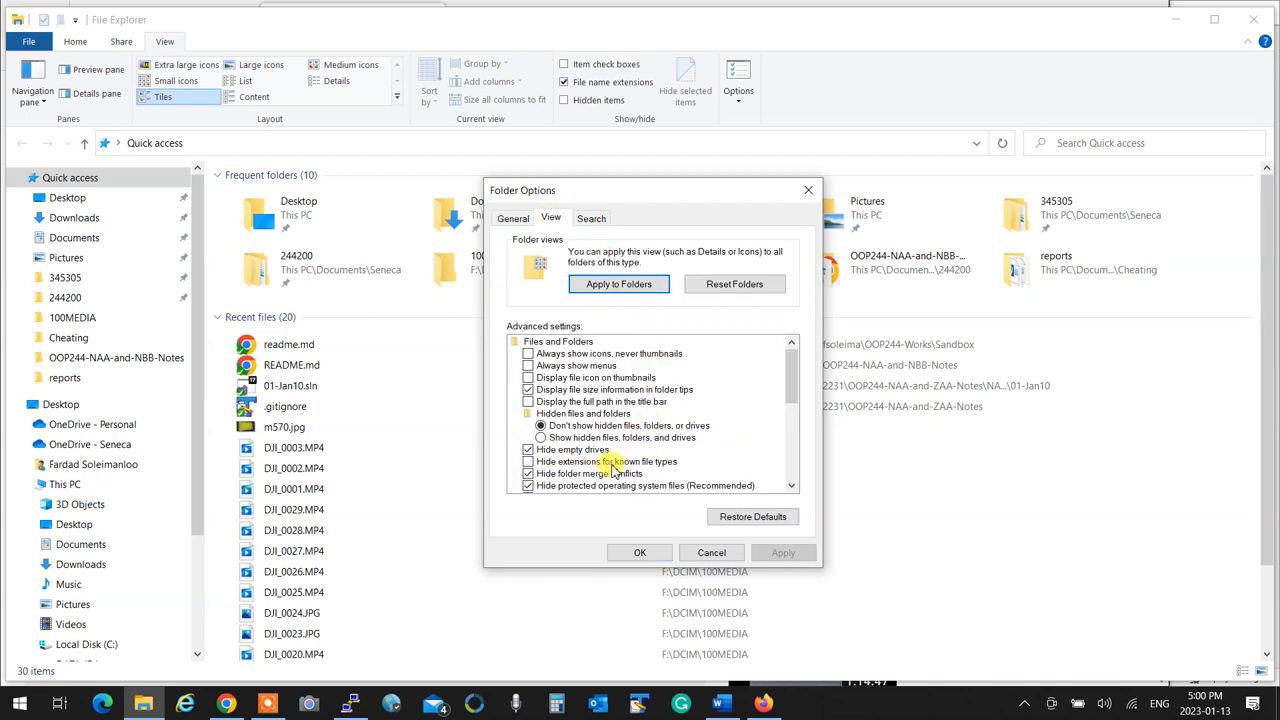
# Uncheck 'Hide extensions for known file types' and apply this view to all folders
pyautogui.click(528, 461)
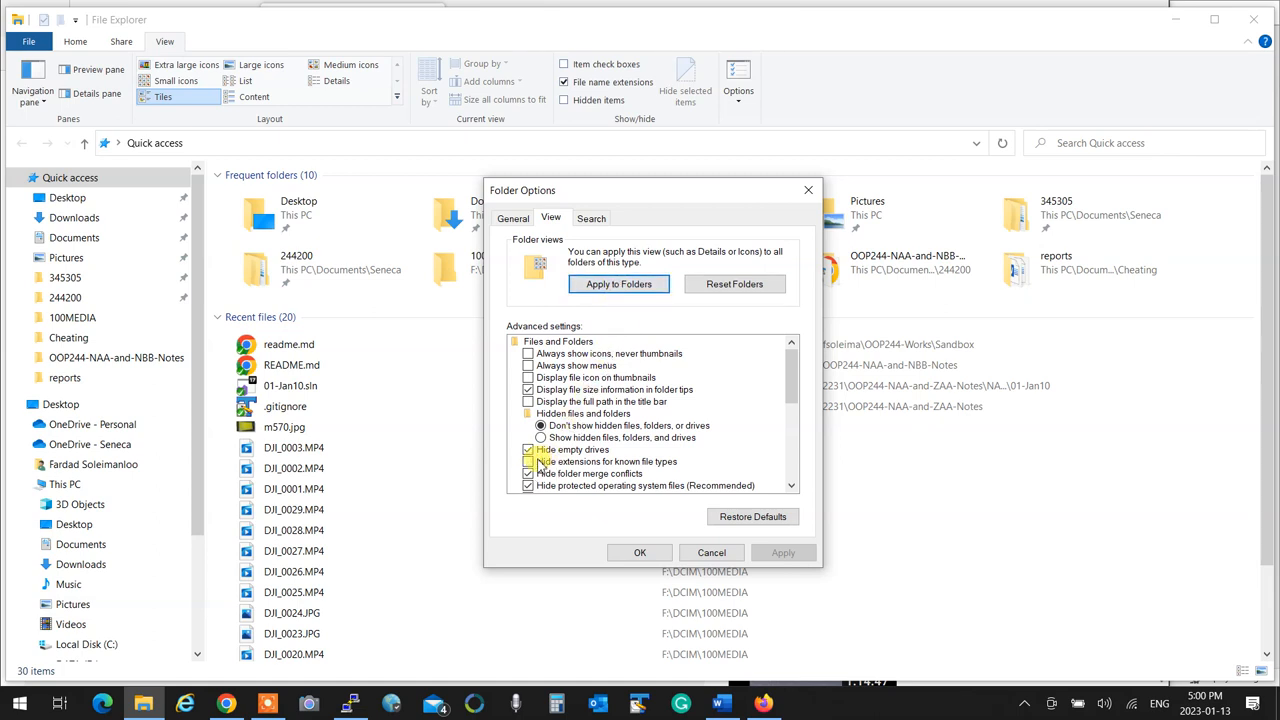
pyautogui.click(617, 283)
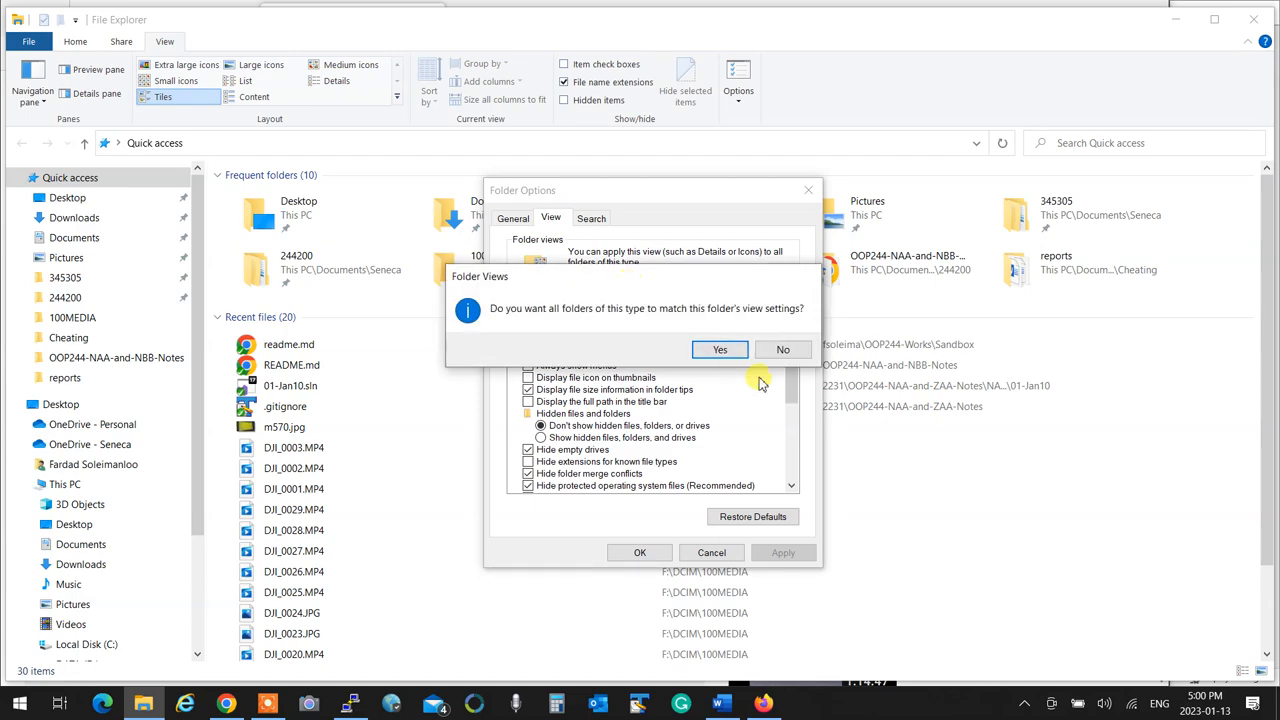
pyautogui.click(720, 349)
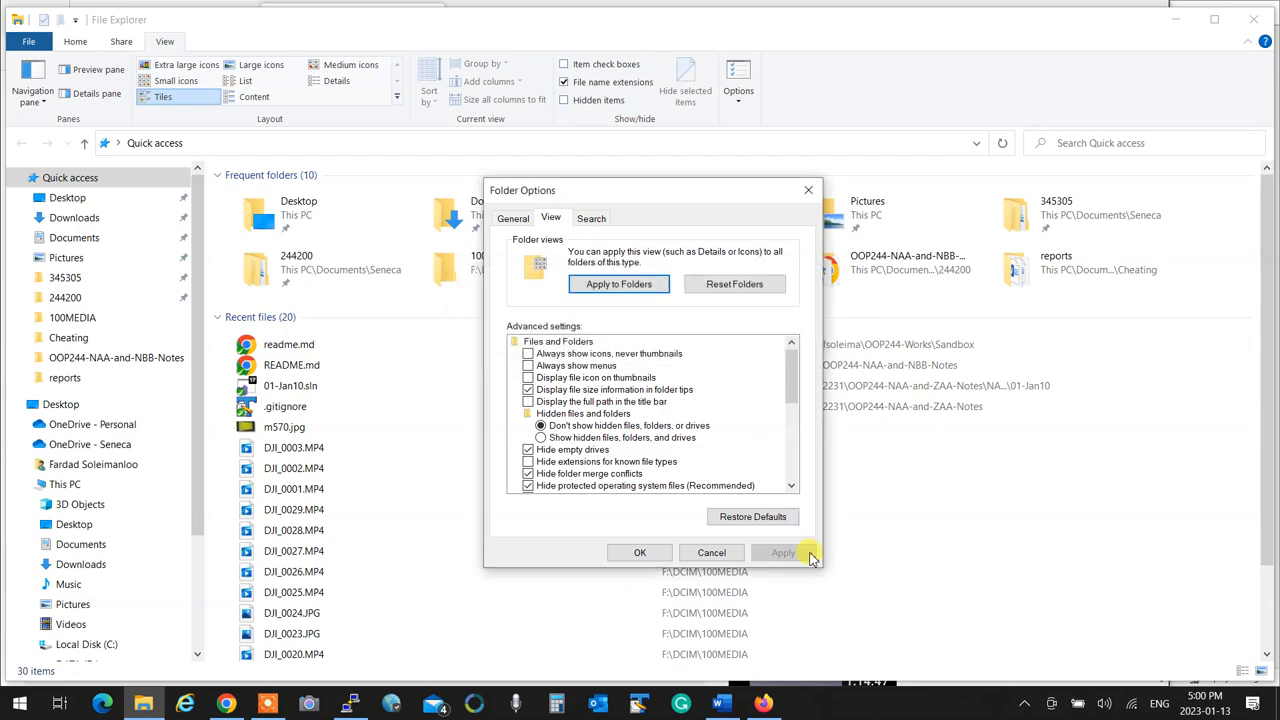